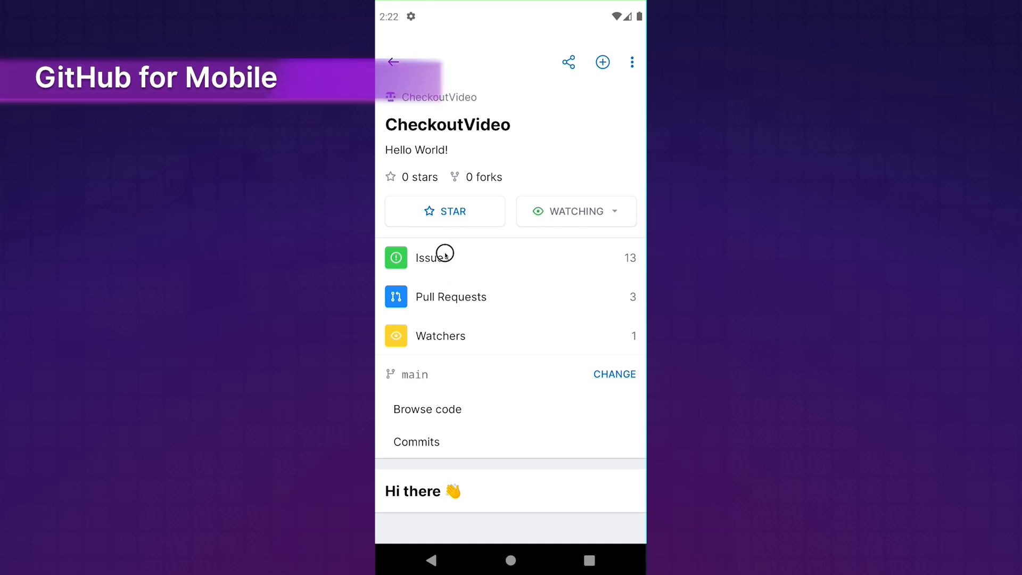
# Show the CheckoutVideo repository's open issues list, #18 downward.
pyautogui.click(433, 257)
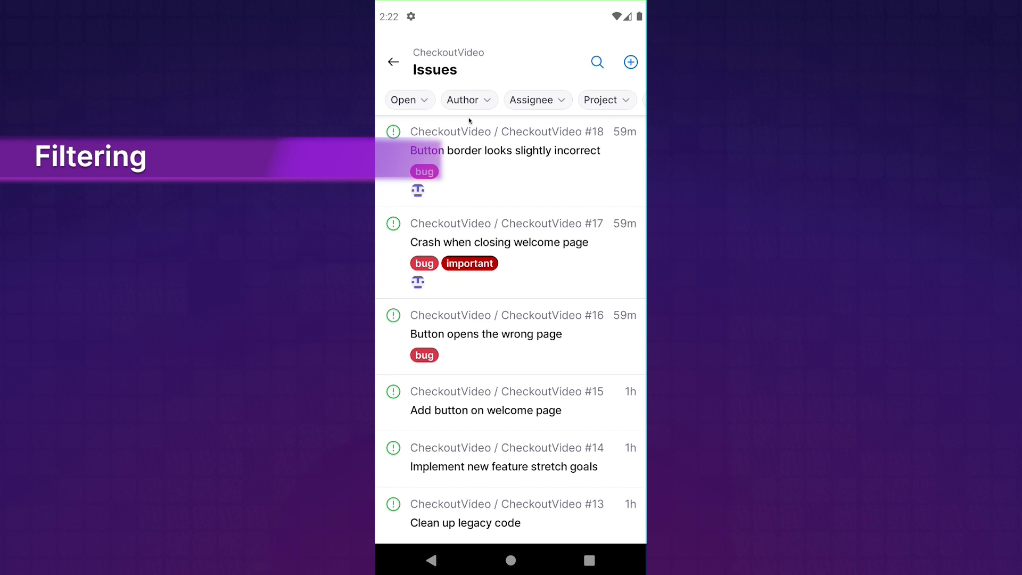
# Filter the issues list to Closed, showing #9 down to #5.
pyautogui.click(406, 100)
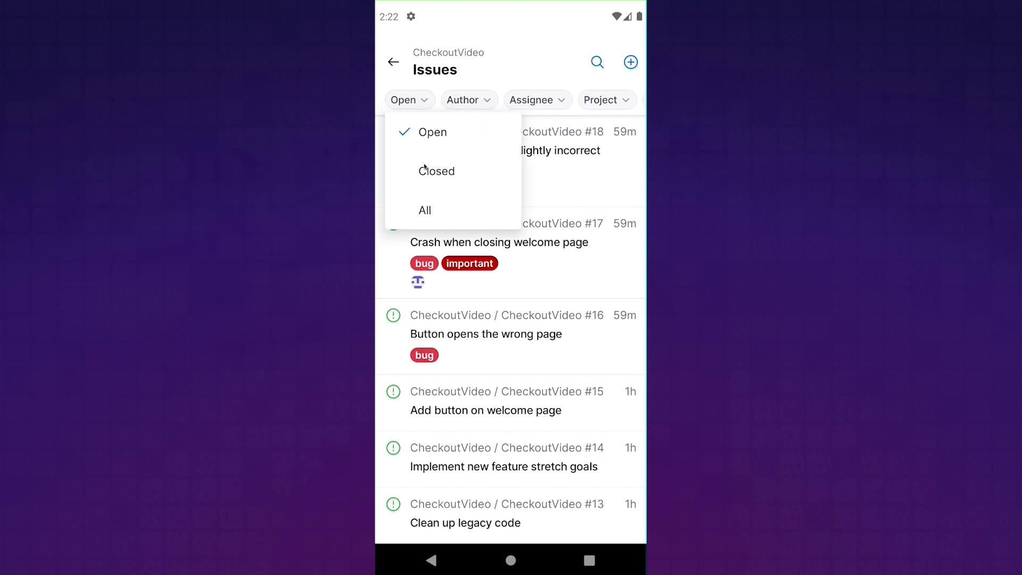
pyautogui.moveTo(431, 175)
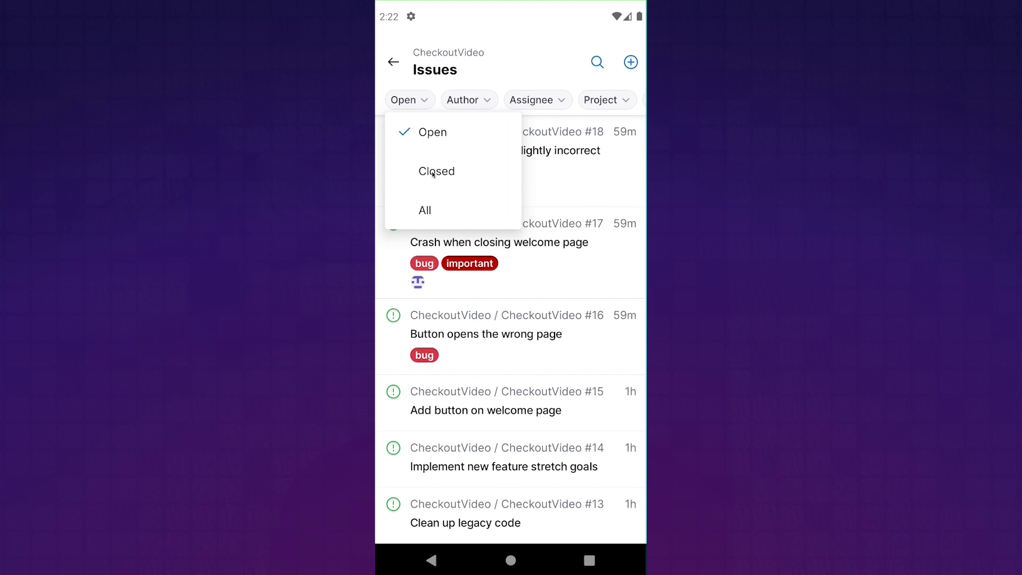
pyautogui.click(436, 170)
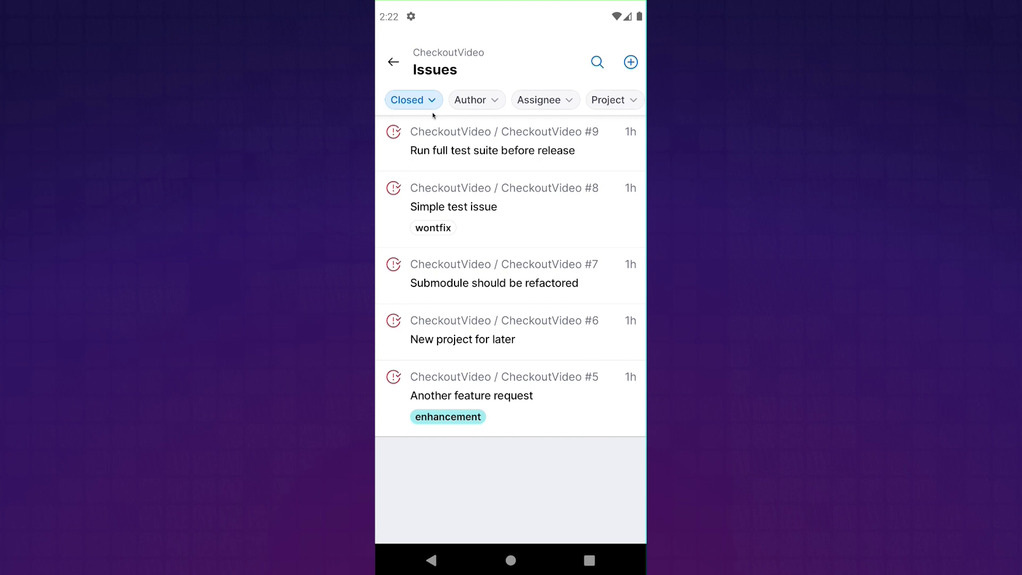
# Switch the state filter back to Open, showing #18 downward again.
pyautogui.click(409, 100)
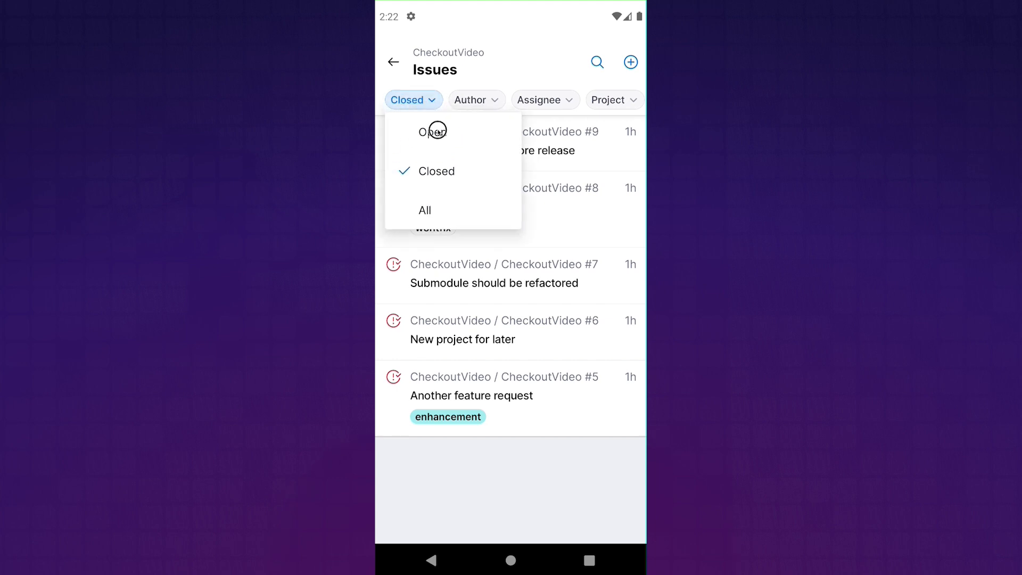
pyautogui.click(431, 131)
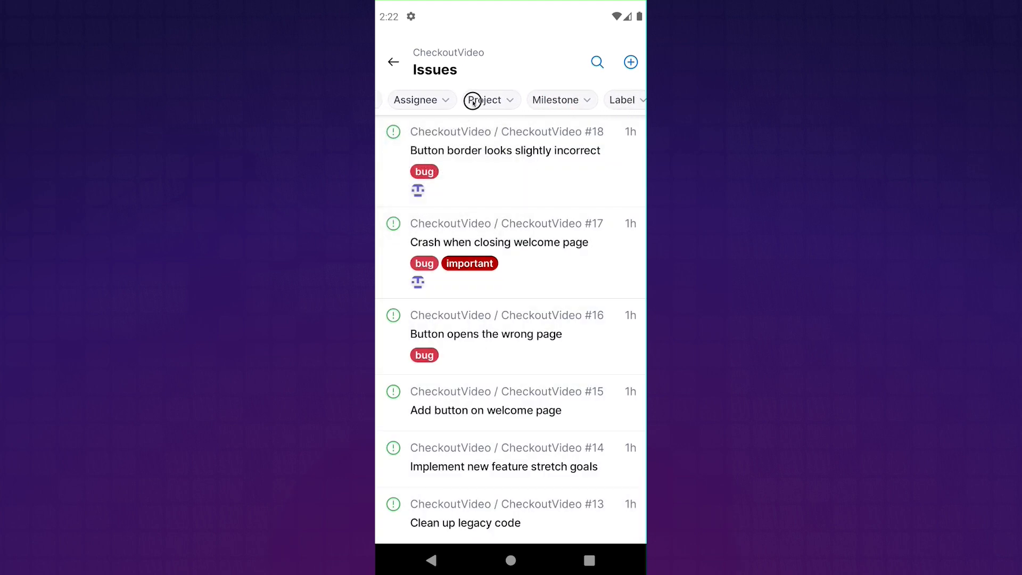